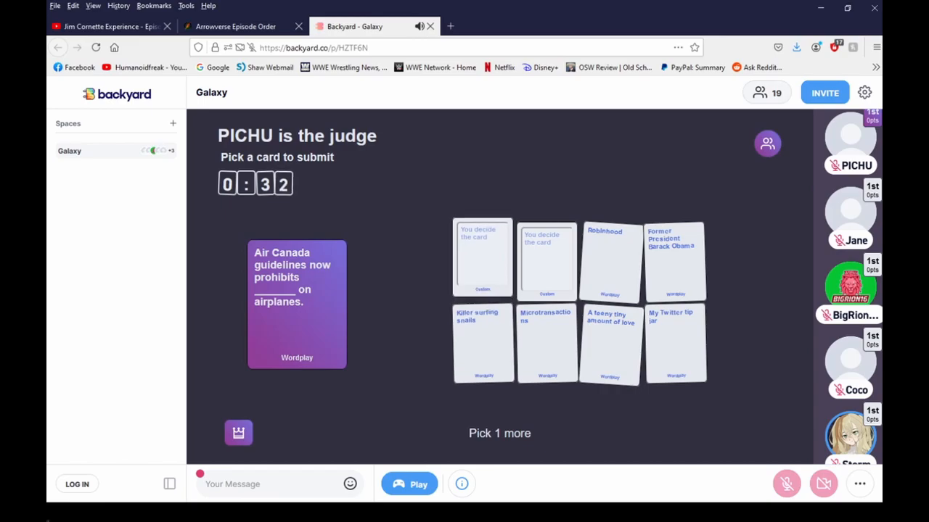
Submit a response card for Coco's round and see Feeling depressed announced as the winner.
click(674, 341)
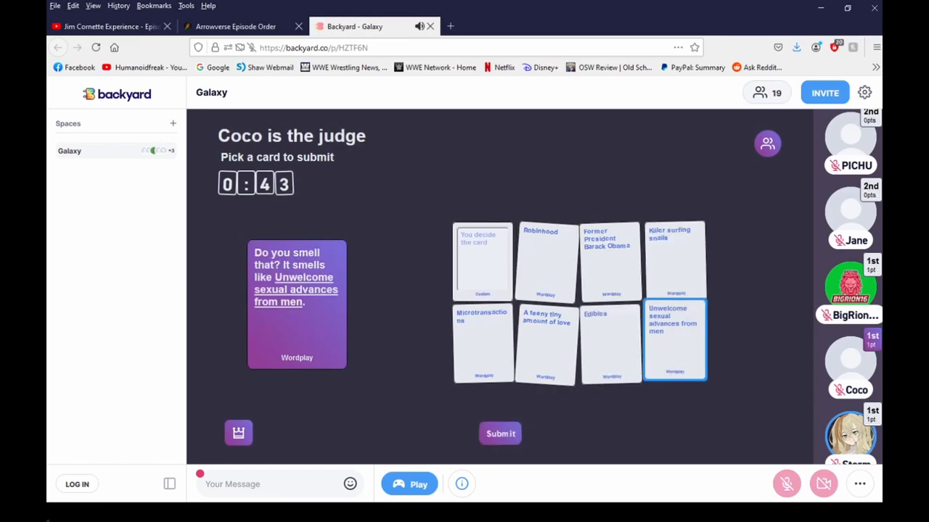
click(500, 432)
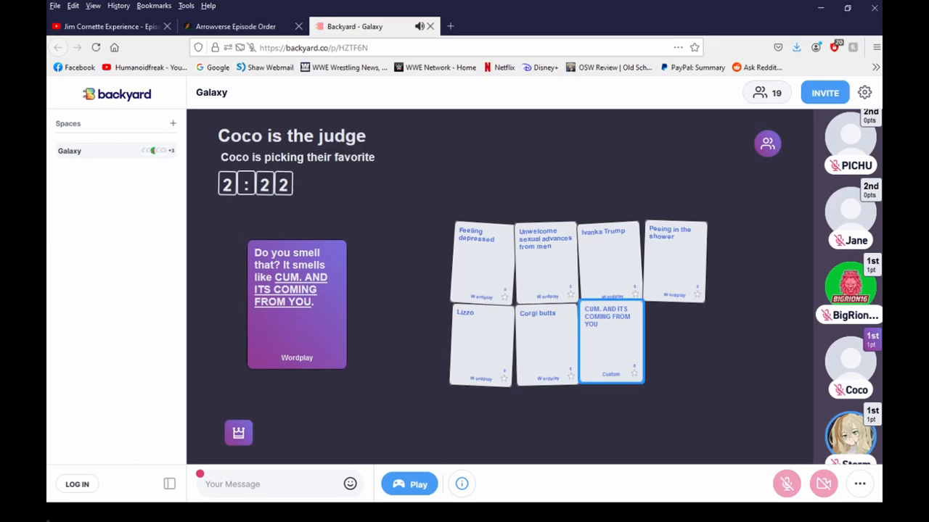
click(482, 258)
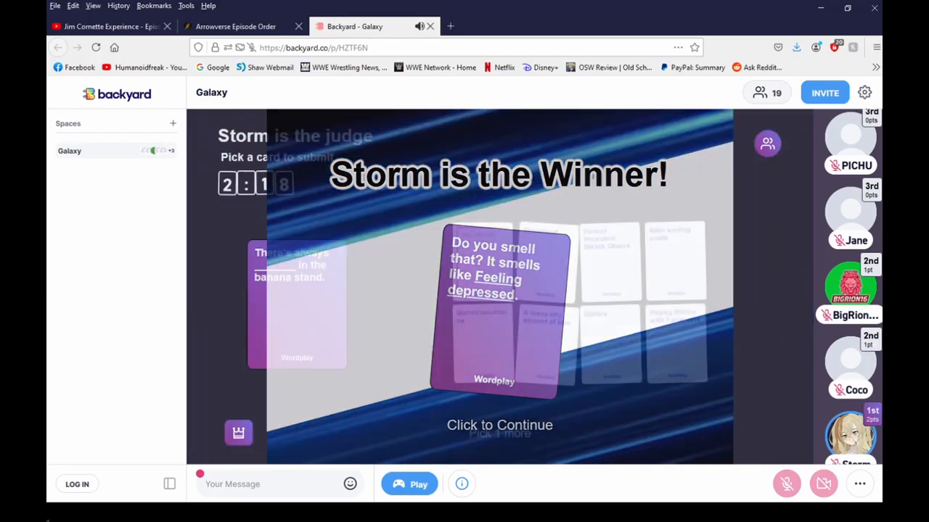
Continue past the winner screen into the banana stand round as the judge reveals the answers.
click(500, 426)
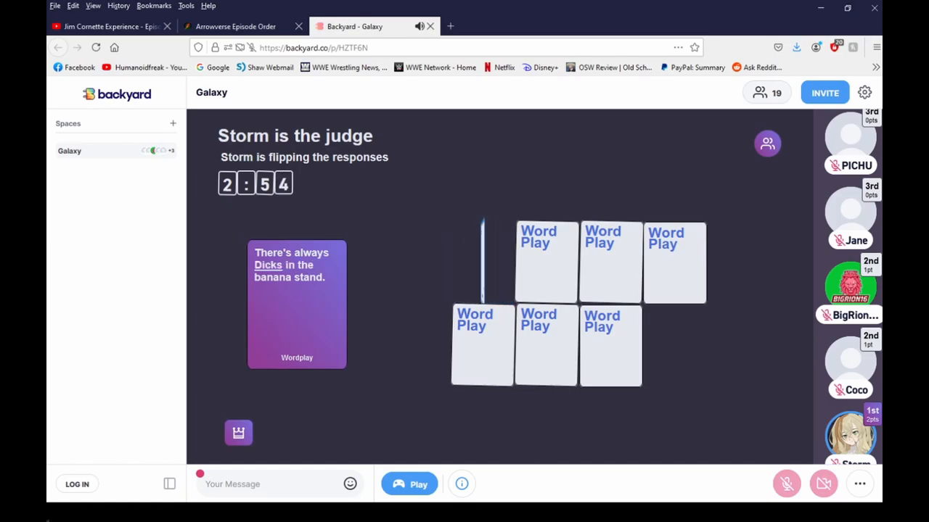
click(482, 260)
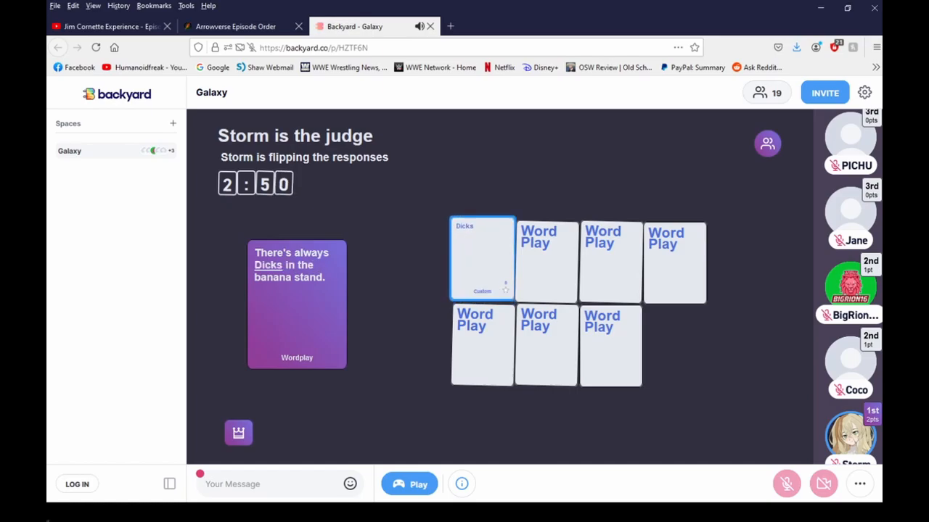
click(546, 259)
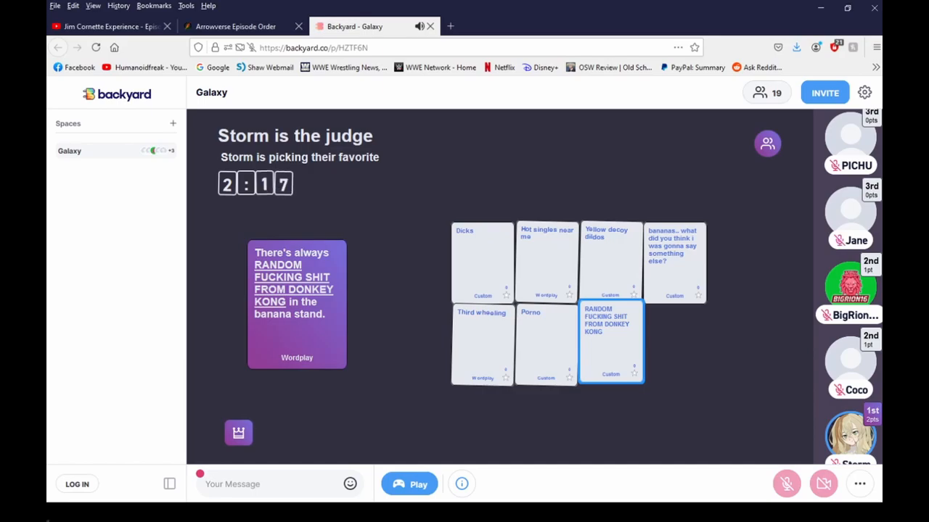
Move past the banana stand winner and play an answer for the Good to the last drop prompt.
click(546, 259)
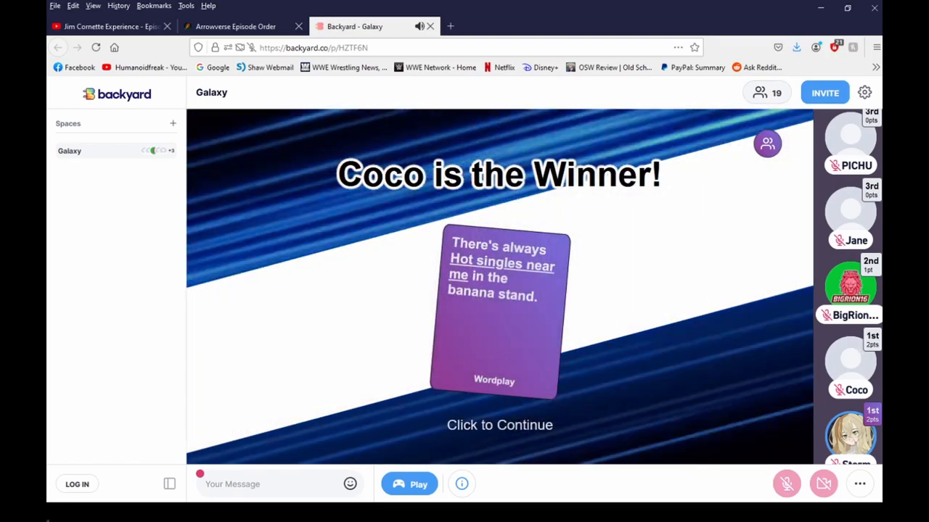
click(499, 424)
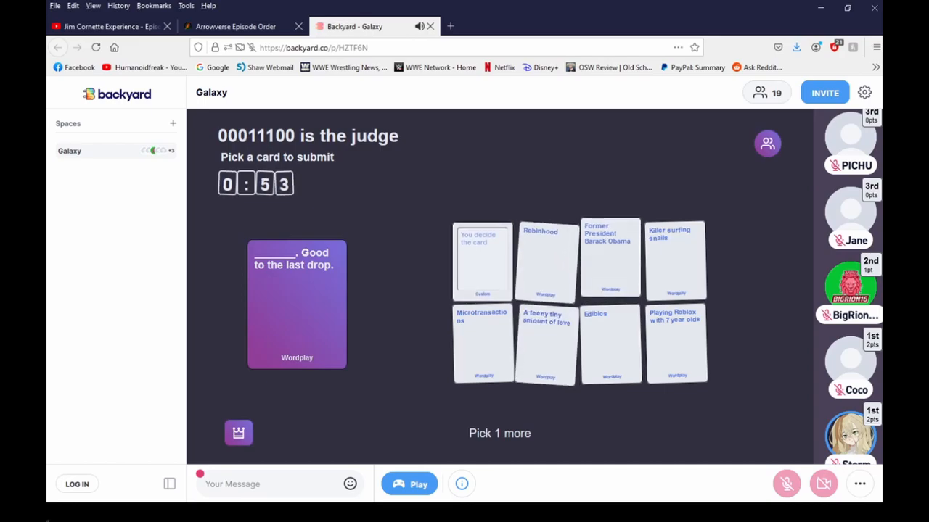
click(610, 259)
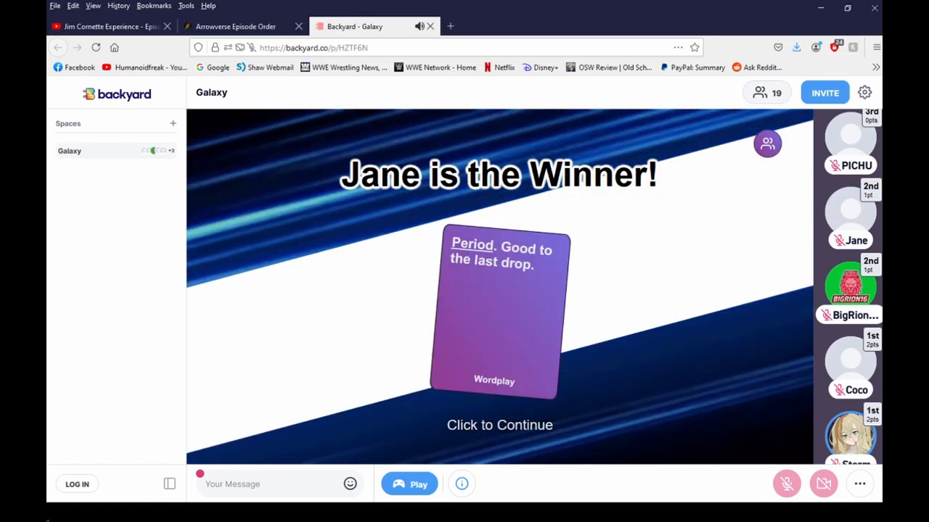
As judge, reveal every under-my-bed submission and award the round to The past.
click(499, 425)
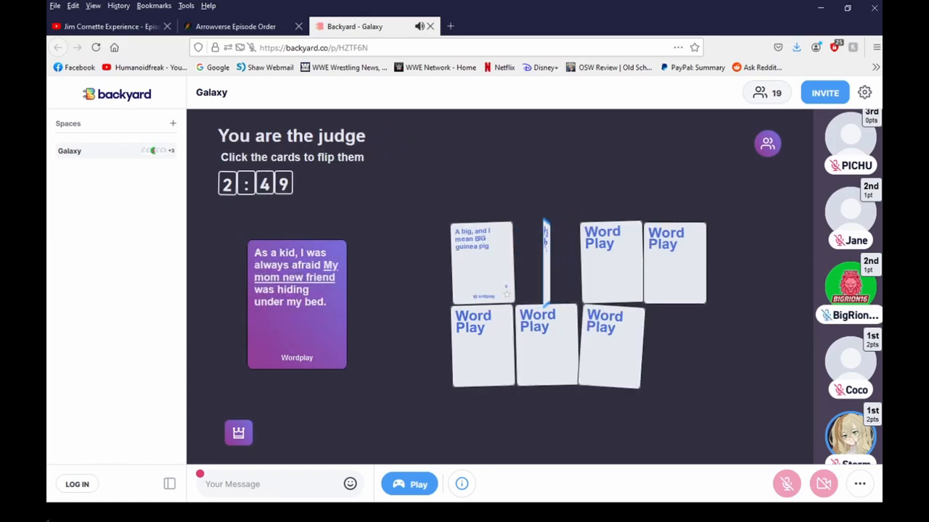
click(546, 261)
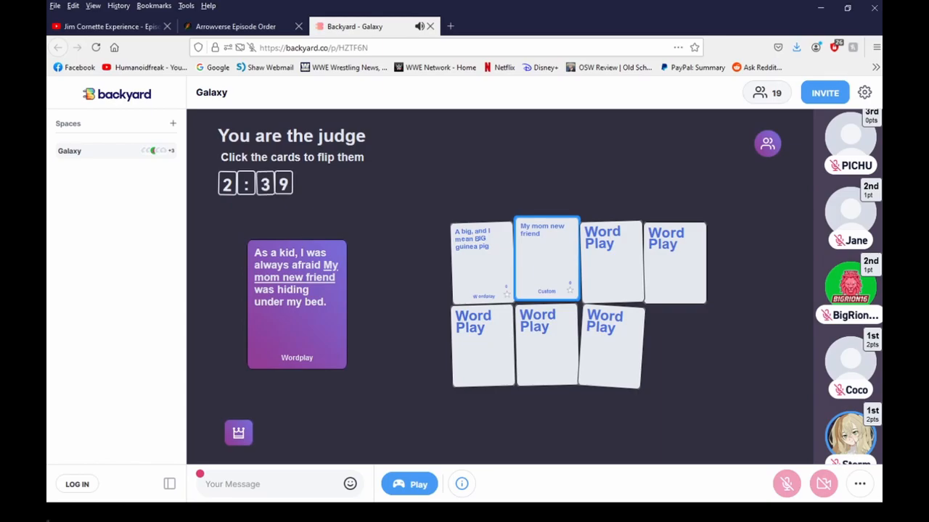
click(611, 261)
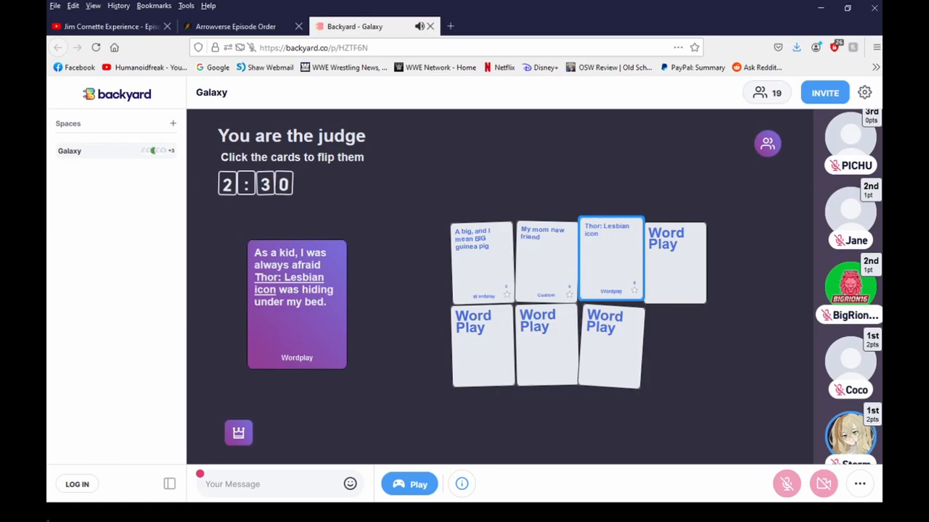
click(482, 345)
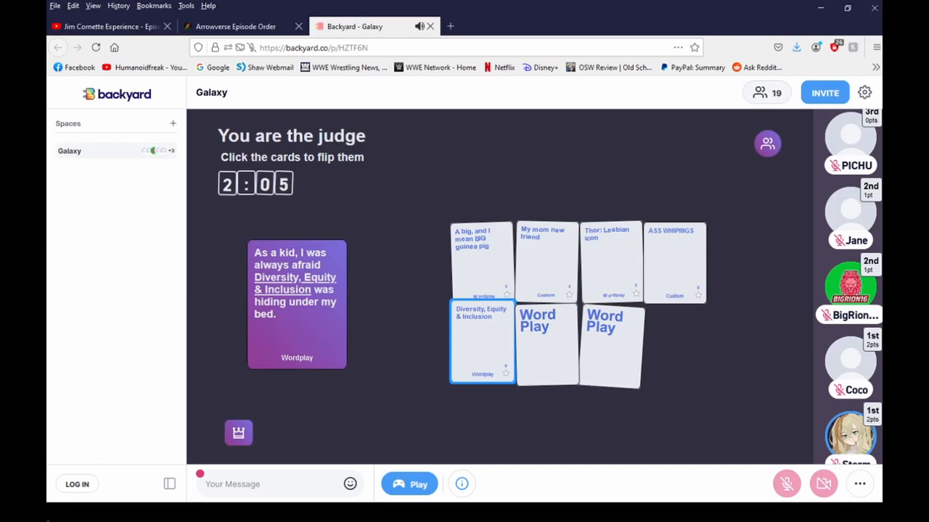
click(545, 342)
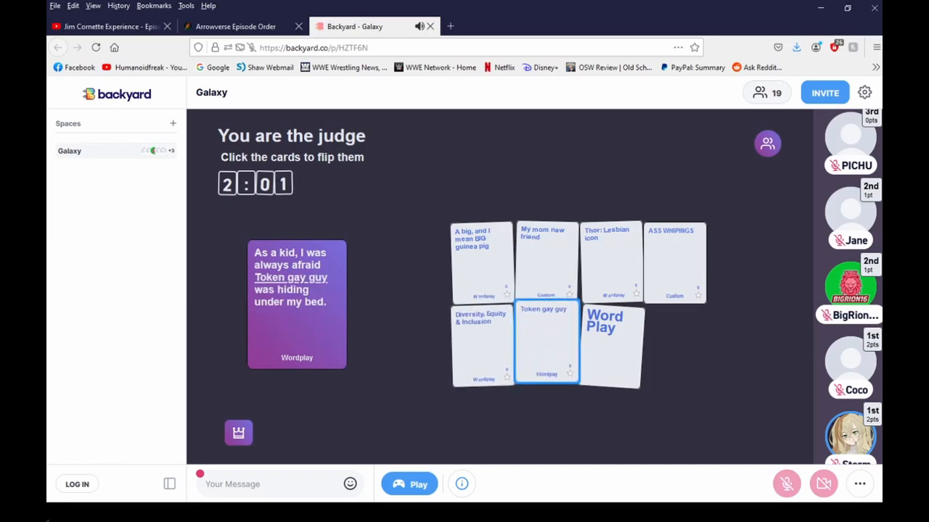
click(612, 342)
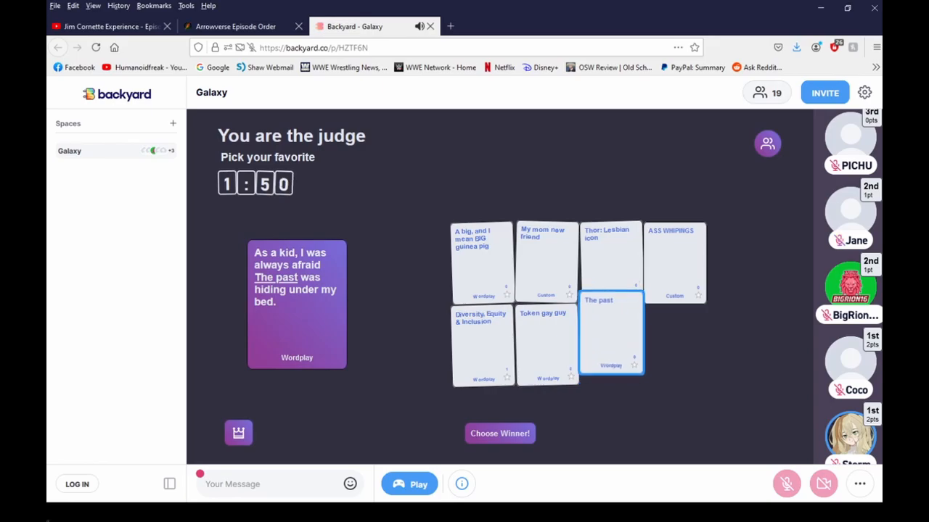
click(499, 432)
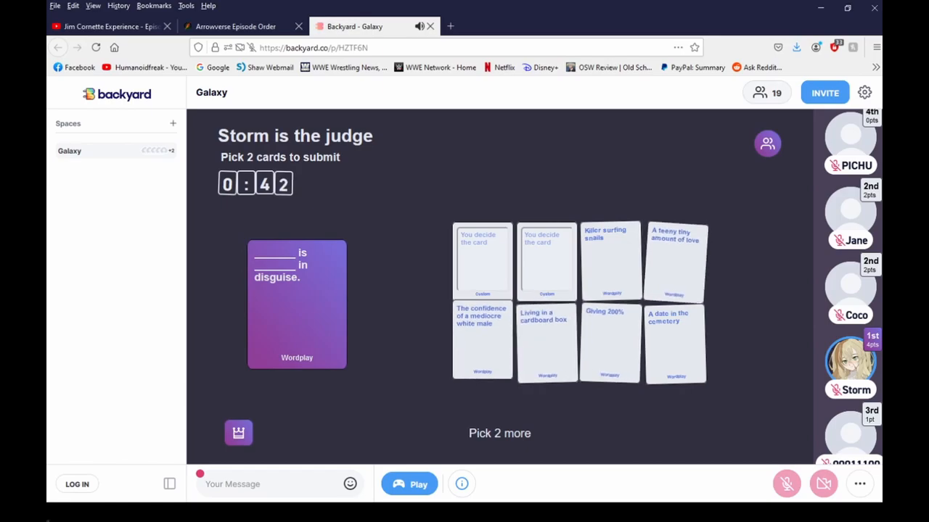
Pick an answer for the two-blank prompt, then flip another submitted answer in the other space.
click(482, 341)
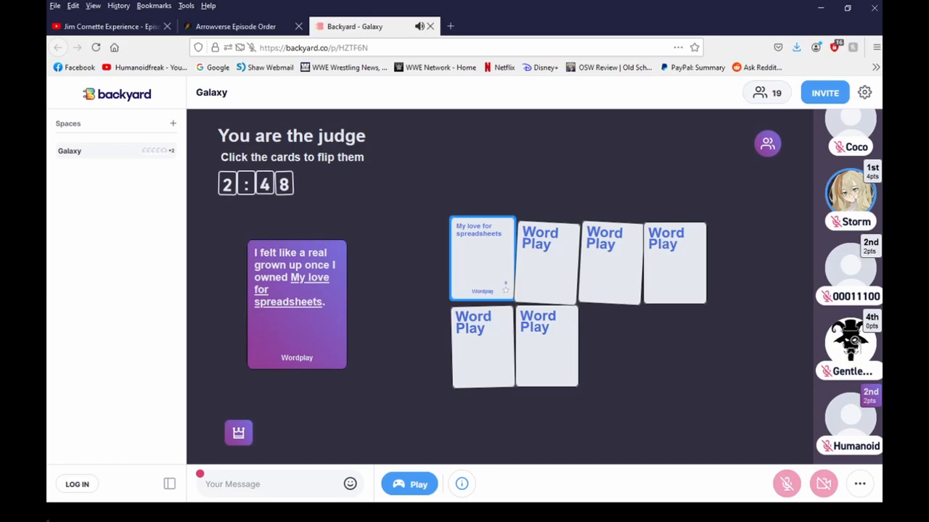
click(546, 260)
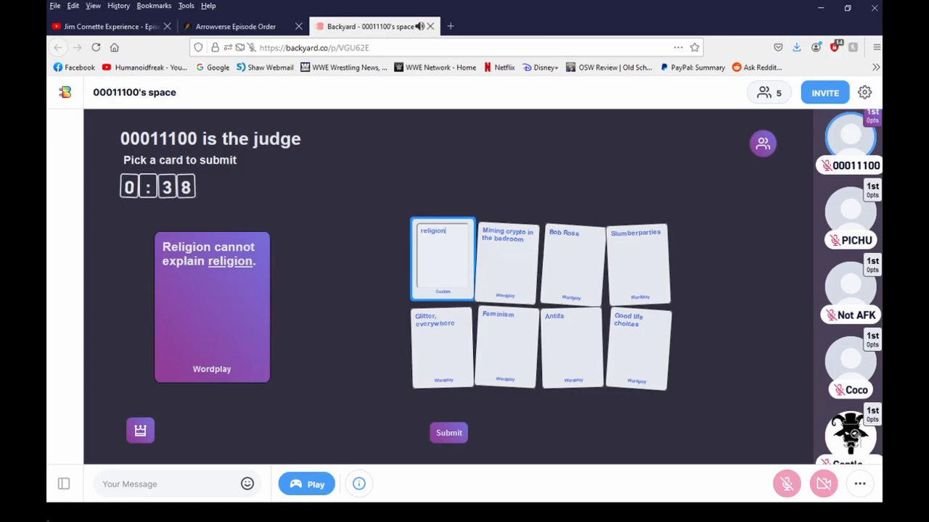
Submit the religion card and continue into Coco's Post Master General round.
click(449, 432)
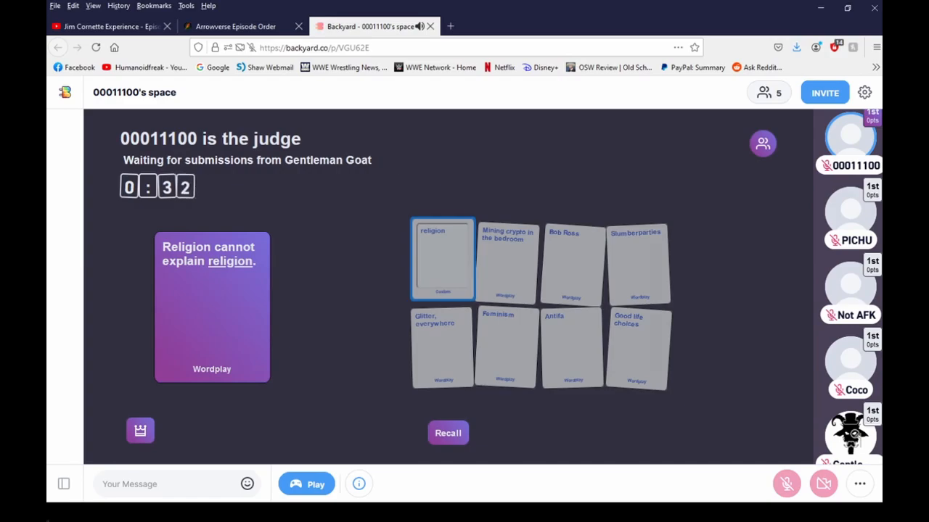
click(447, 432)
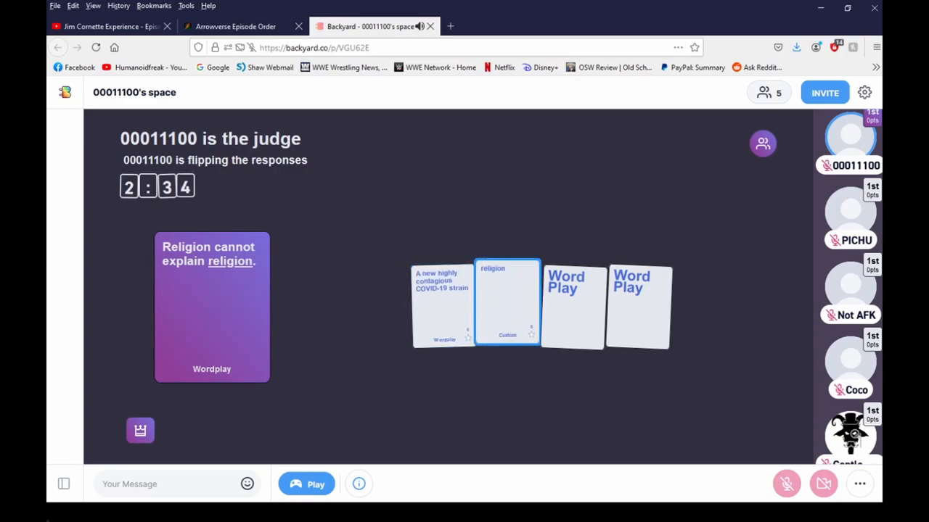
click(571, 303)
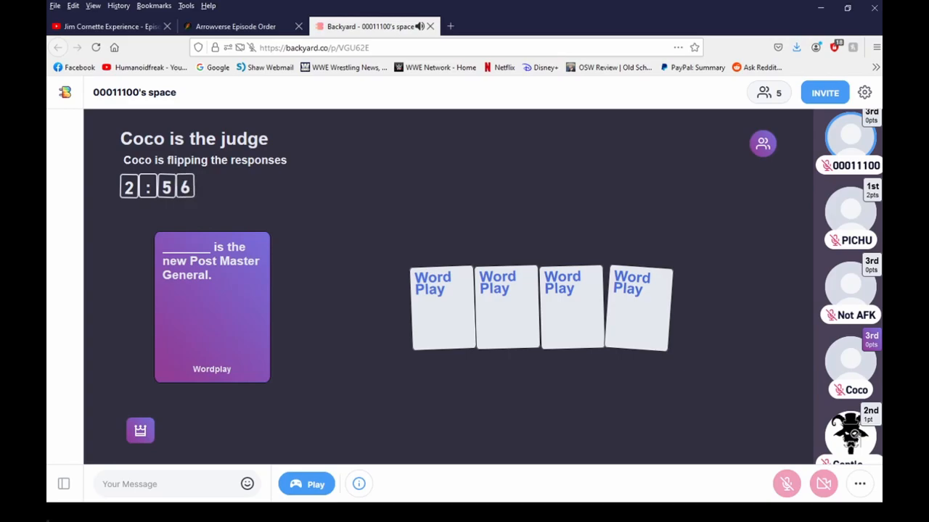
Reveal the imposter round submissions and crown Causter as the round winner.
click(441, 308)
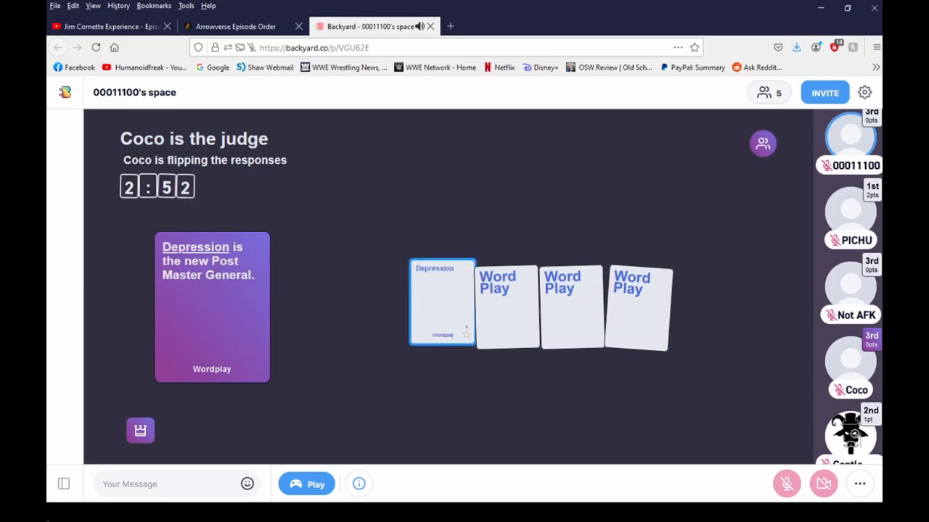
click(508, 304)
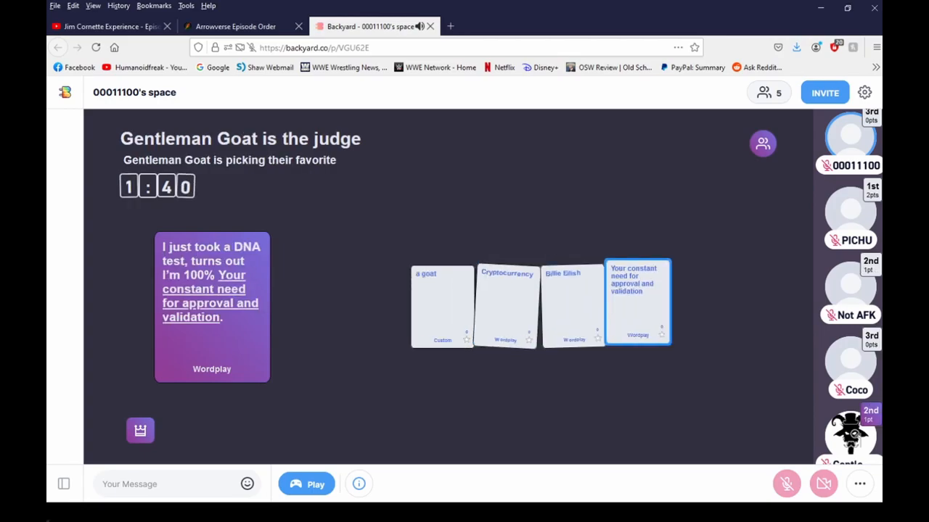
click(442, 303)
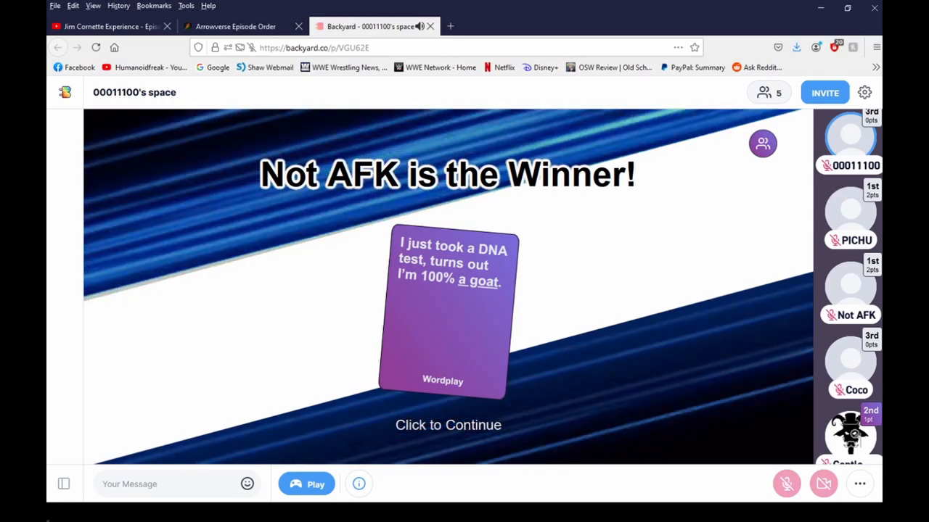
click(447, 424)
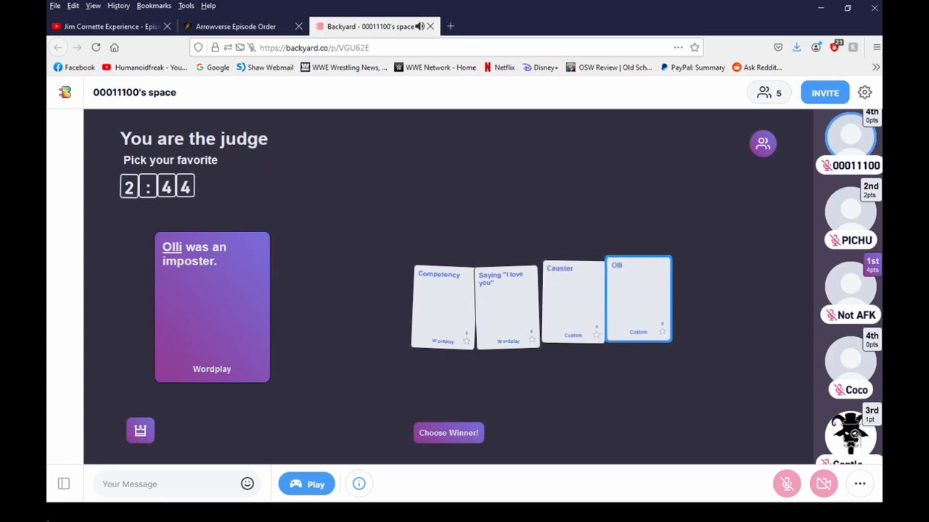
click(447, 432)
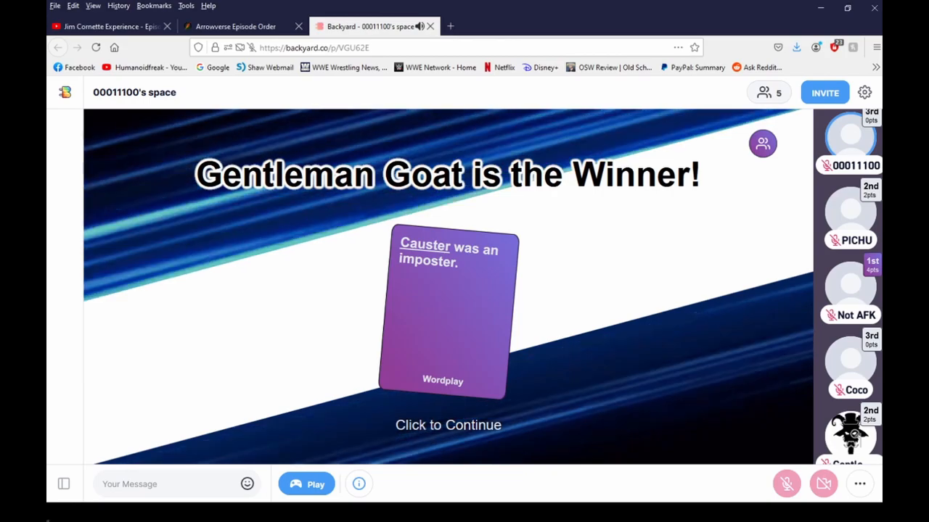